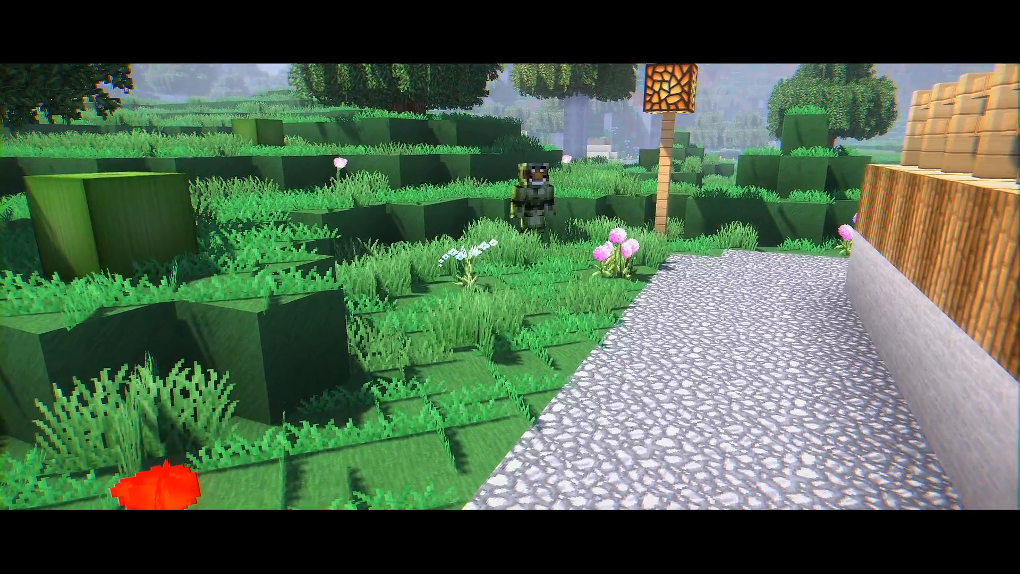
{"action": "mouse_move", "coordinate": [510, 287]}
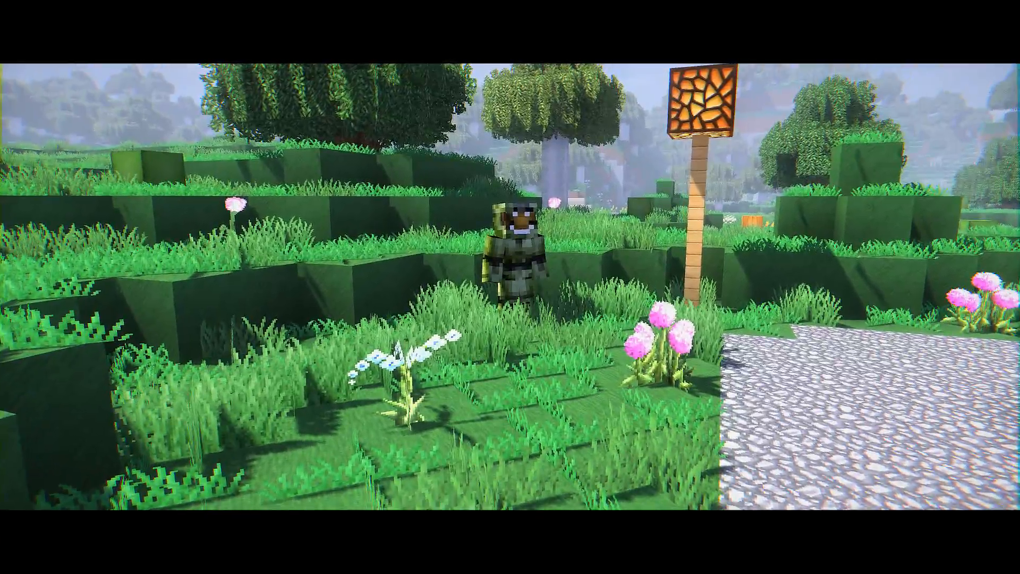
{"action": "mouse_move", "coordinate": [510, 287]}
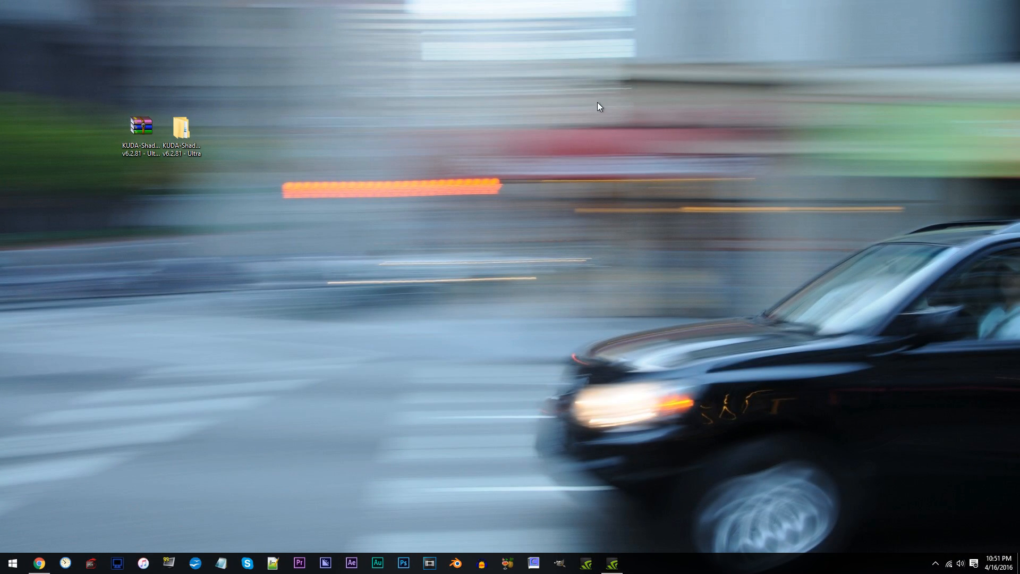
{"action": "mouse_move", "coordinate": [101, 252]}
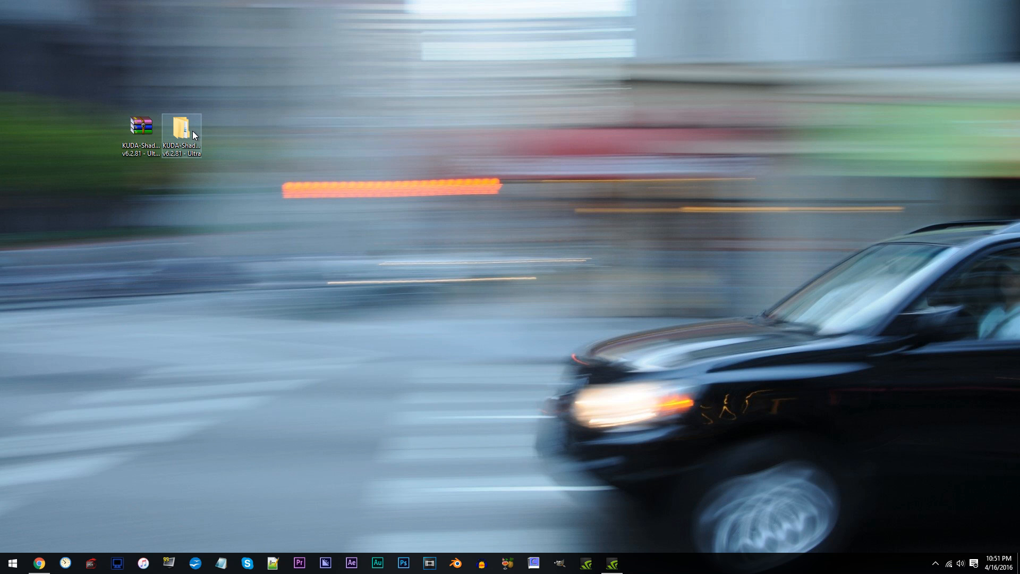
Browse into the KUDA-Shaders pack's shaders subfolder and pick out final.fsh
{"action": "double_click", "coordinate": [181, 126]}
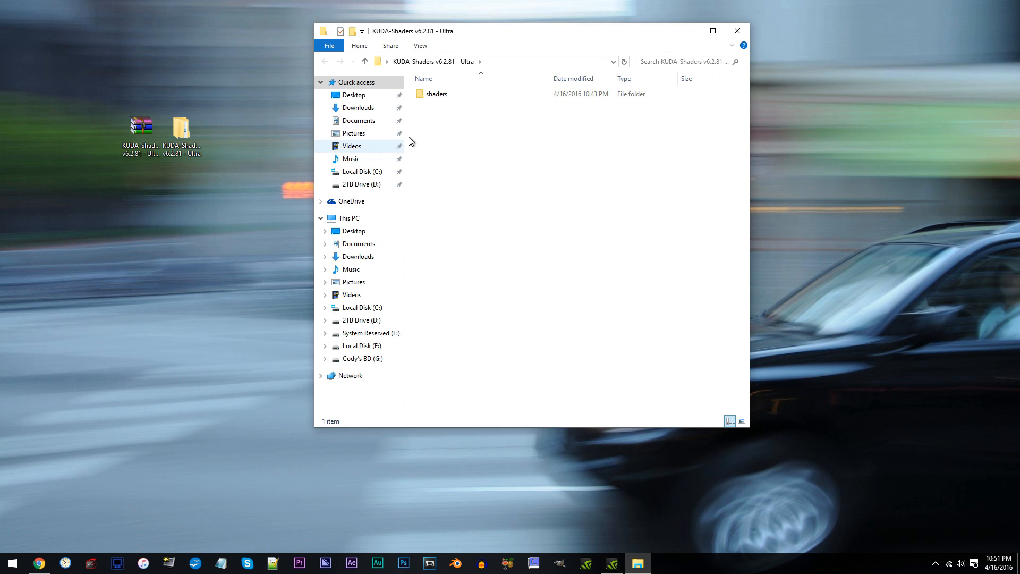
{"action": "double_click", "coordinate": [437, 93]}
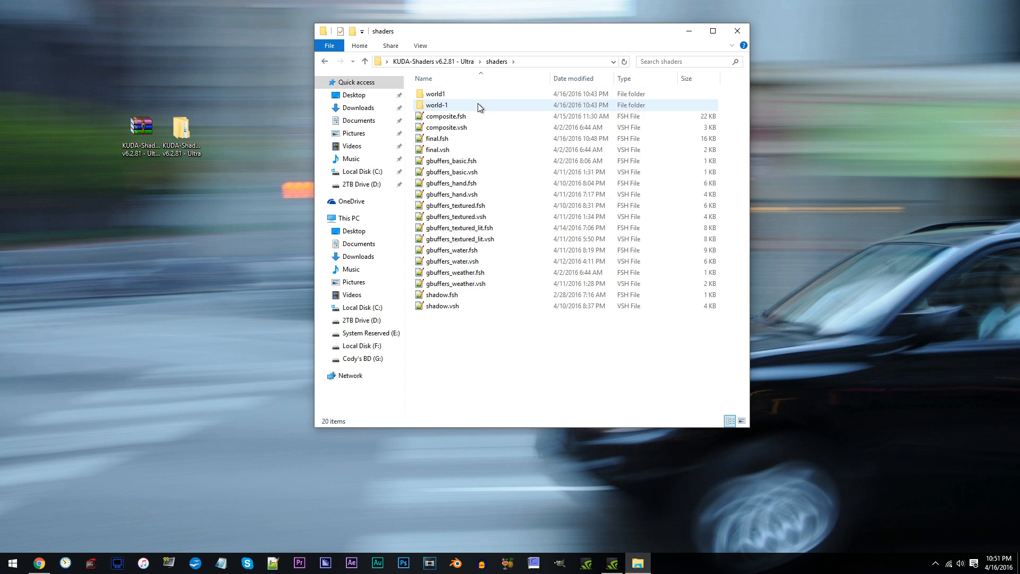
{"action": "left_click", "coordinate": [437, 138]}
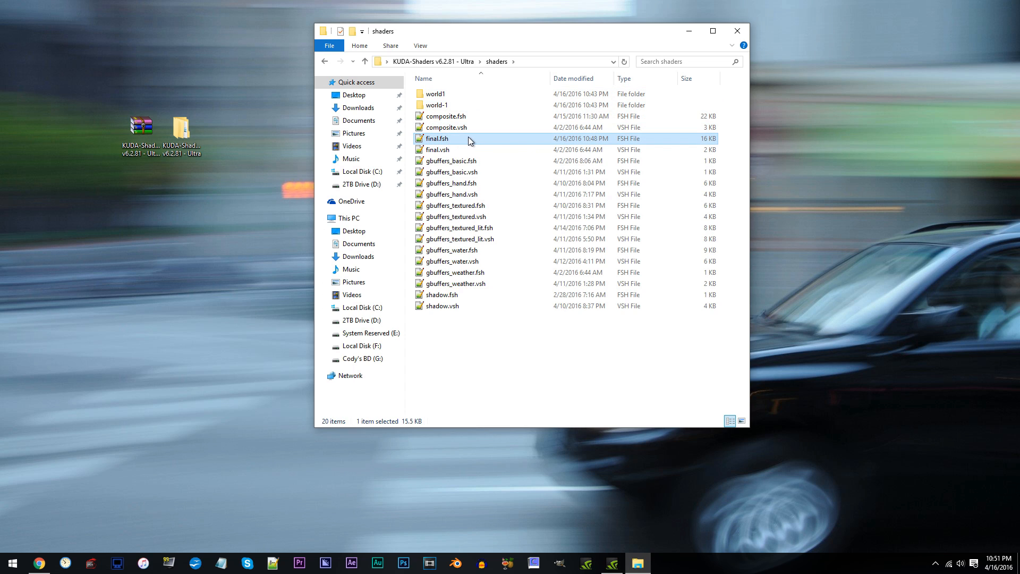
Edit final.fsh, typing '//' at the #define lines near chromaticAberration
{"action": "double_click", "coordinate": [437, 138]}
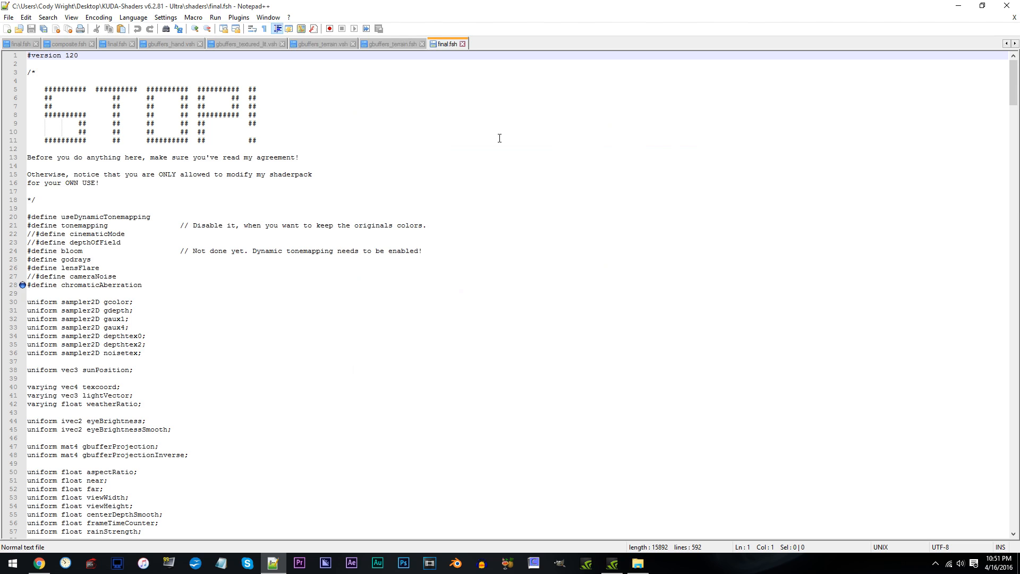
{"action": "mouse_move", "coordinate": [102, 248]}
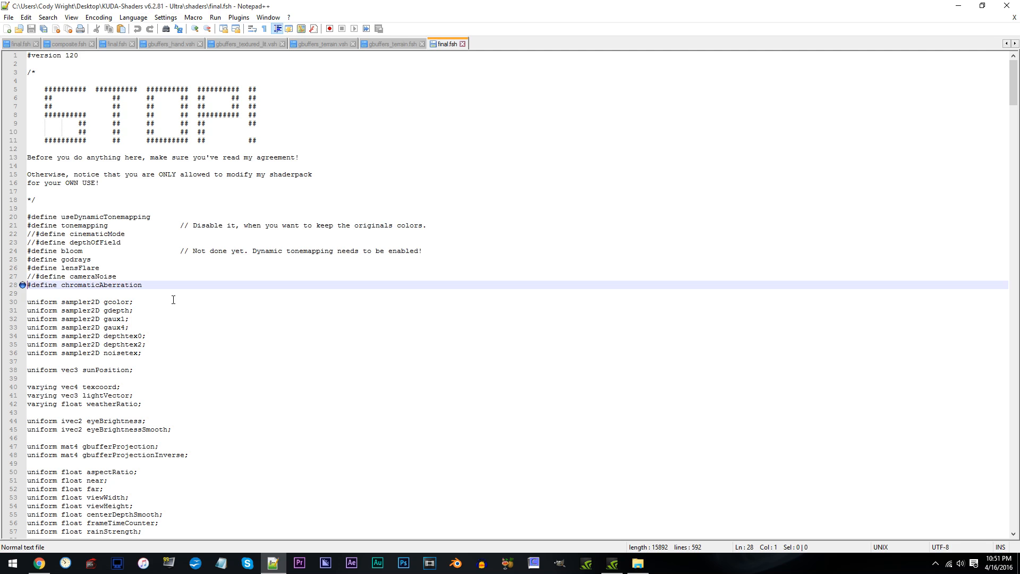
{"action": "type", "text": "//"}
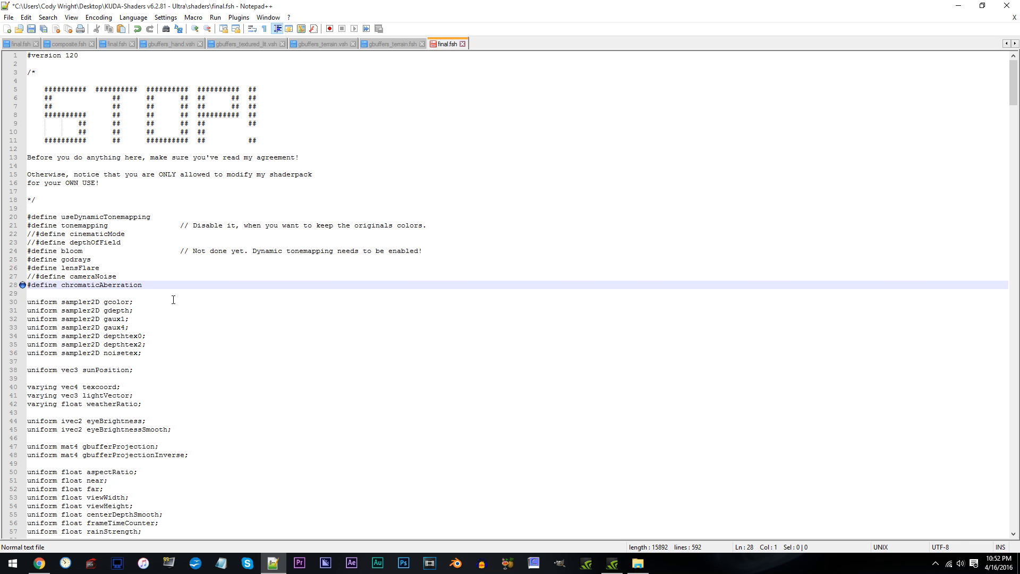
{"action": "mouse_move", "coordinate": [765, 161]}
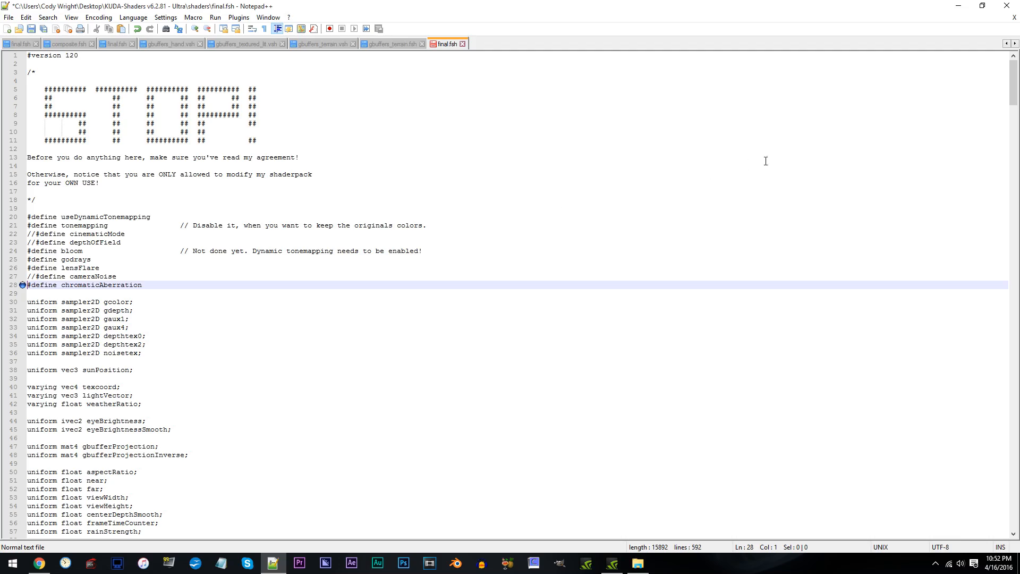
Change doChromaticAberration's offsetMultiplier from 0.01 to 0.007
{"action": "scroll", "scroll_direction": "down", "scroll_amount": 3}
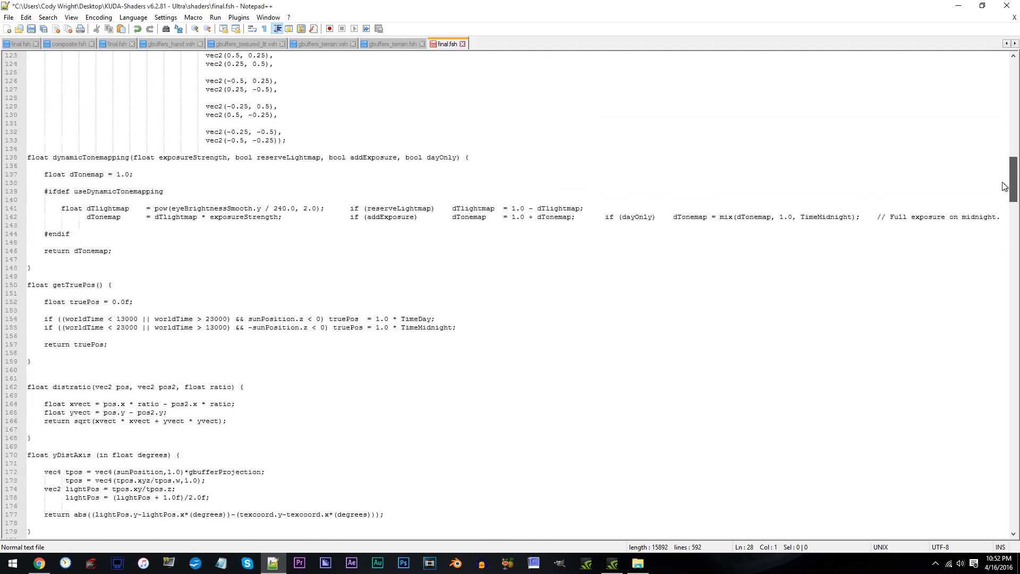
{"action": "scroll", "scroll_direction": "down", "scroll_amount": 3}
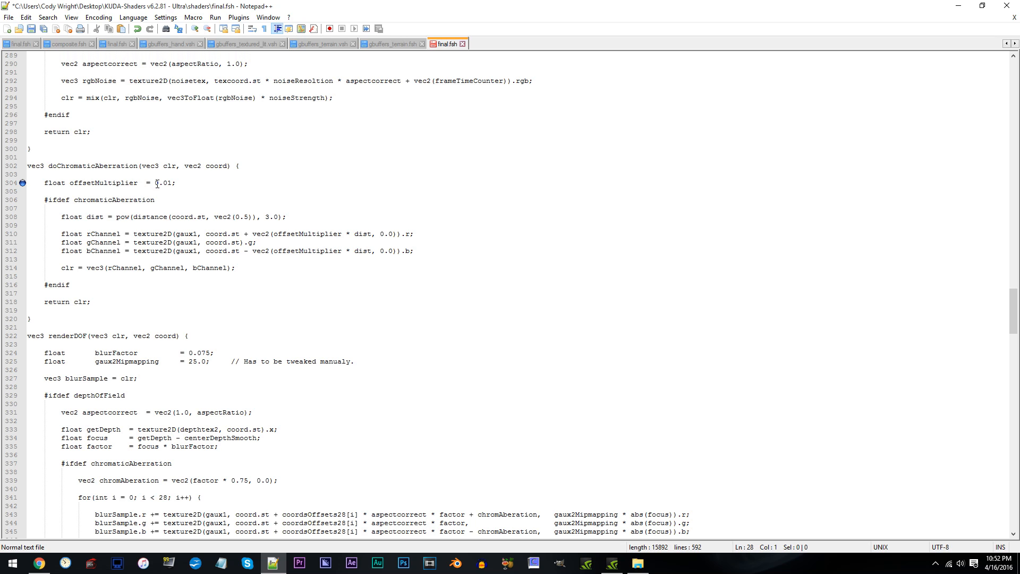
{"action": "left_click", "coordinate": [174, 183]}
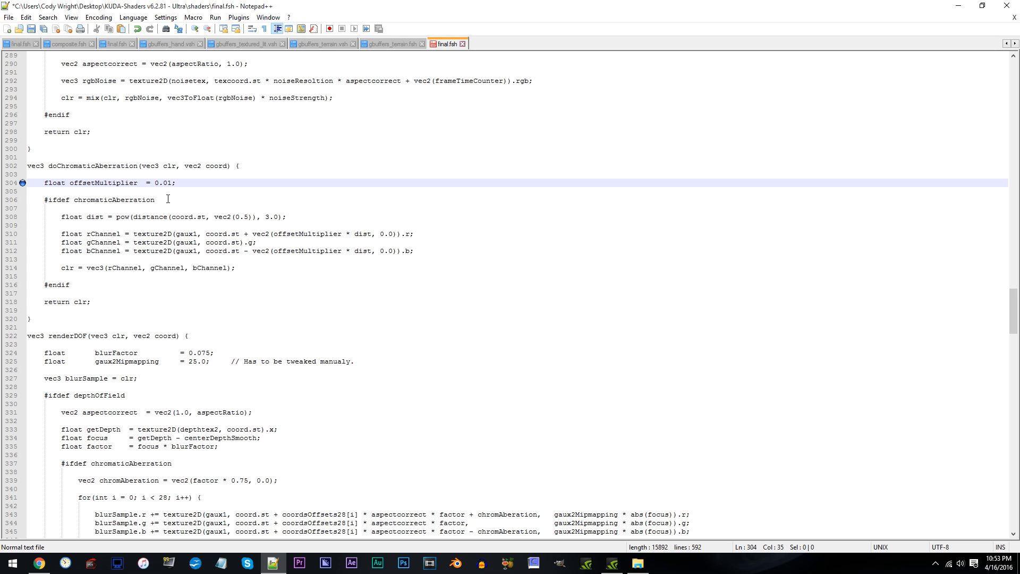
{"action": "key", "text": "Backspace"}
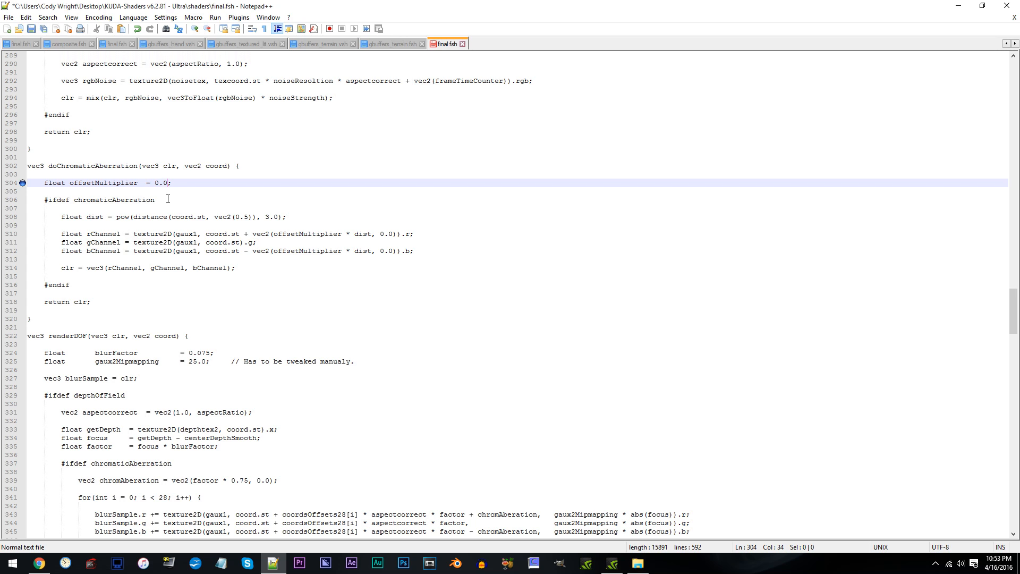
{"action": "type", "text": "07"}
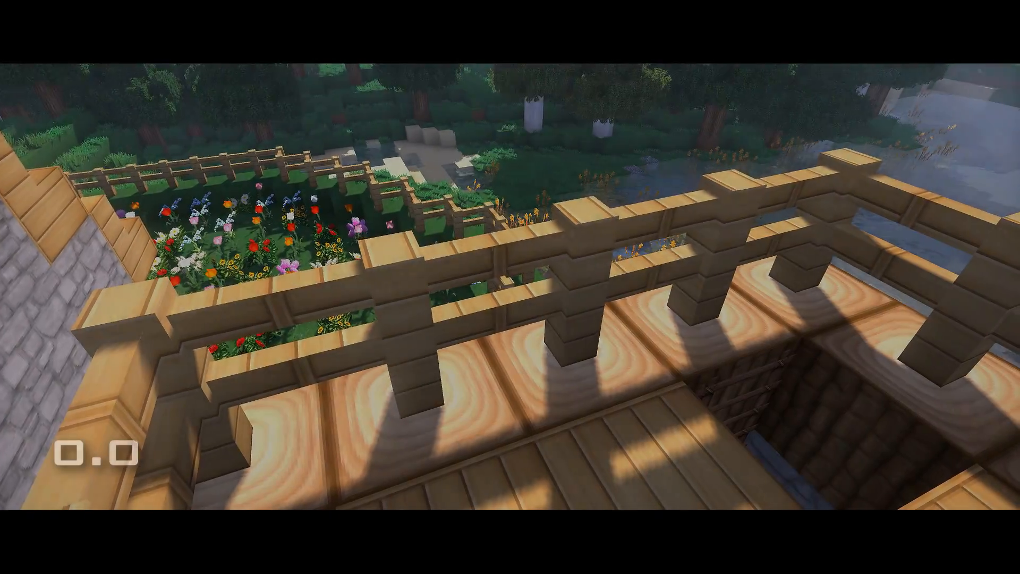
{"action": "mouse_move", "coordinate": [510, 287]}
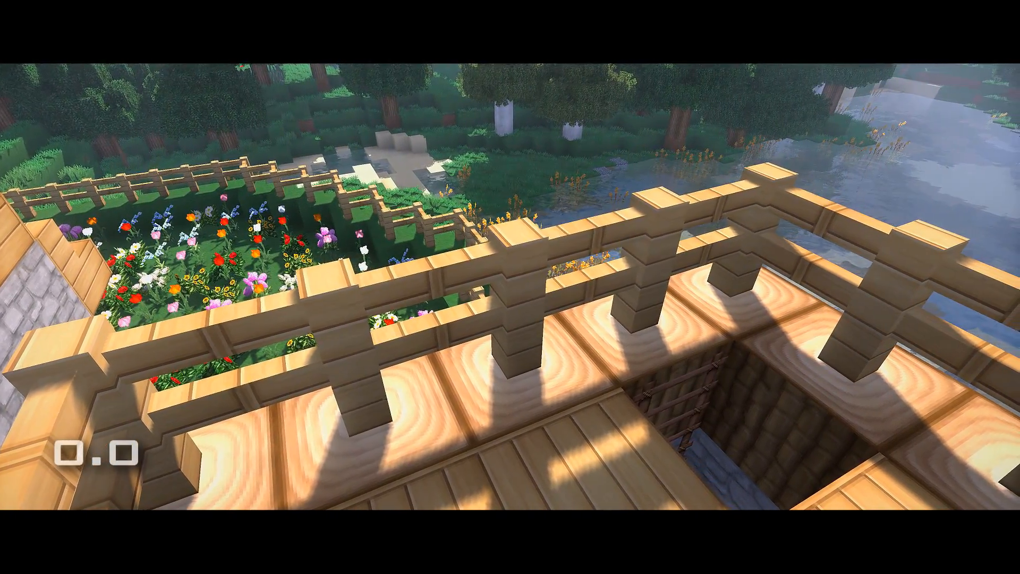
{"action": "mouse_move", "coordinate": [510, 287]}
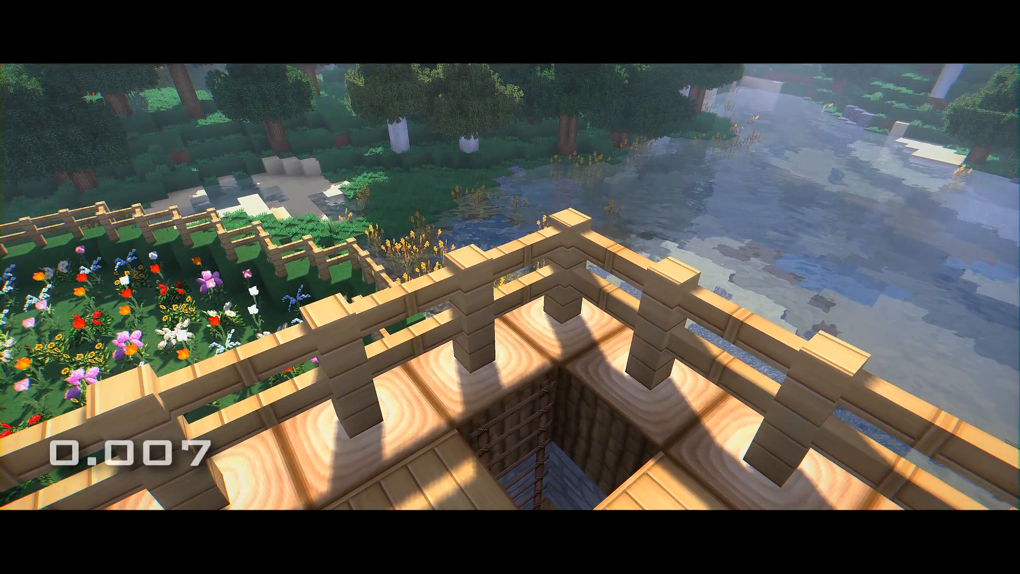
{"action": "mouse_move", "coordinate": [510, 287]}
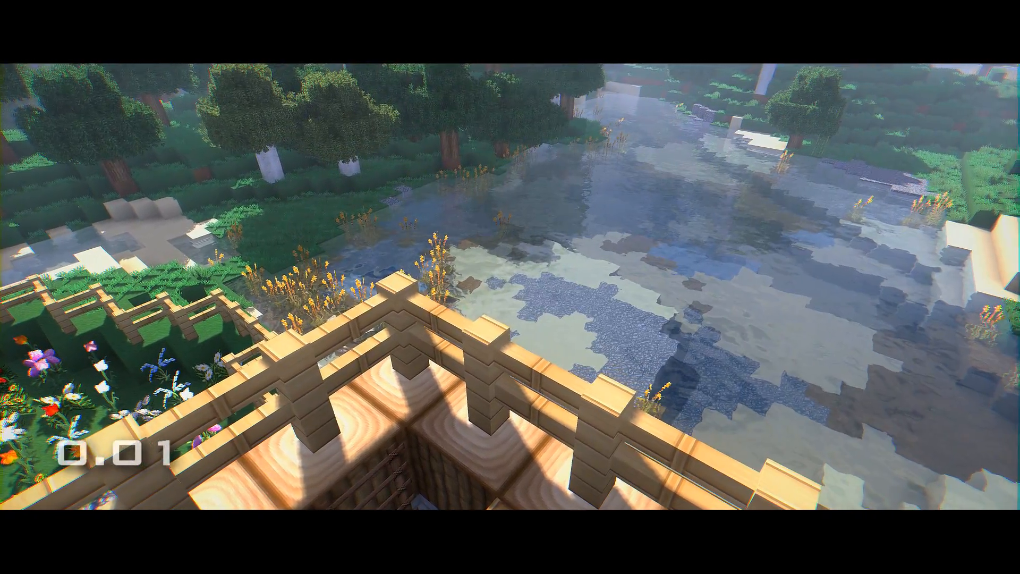
{"action": "mouse_move", "coordinate": [510, 287]}
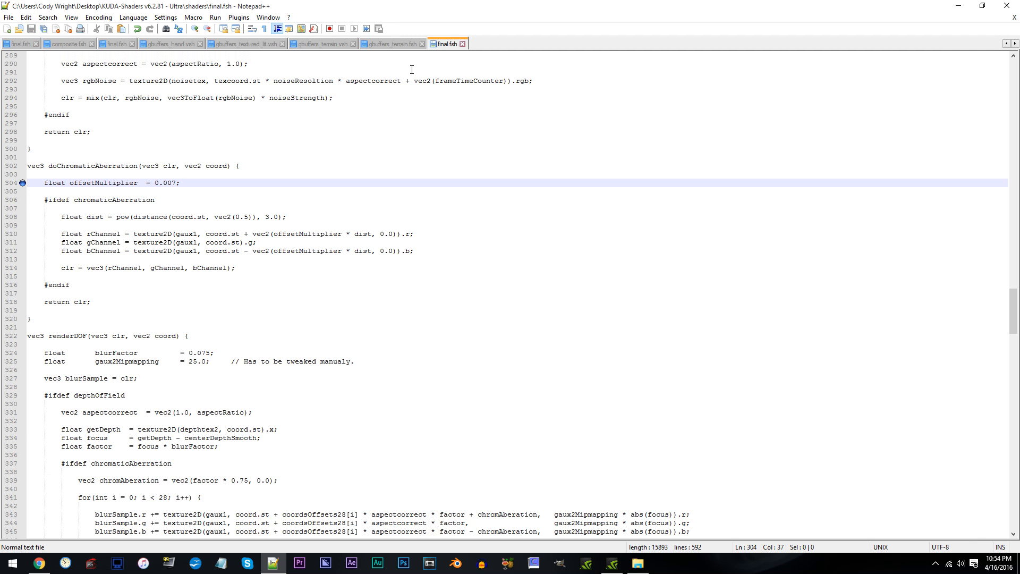
{"action": "mouse_move", "coordinate": [1008, 6]}
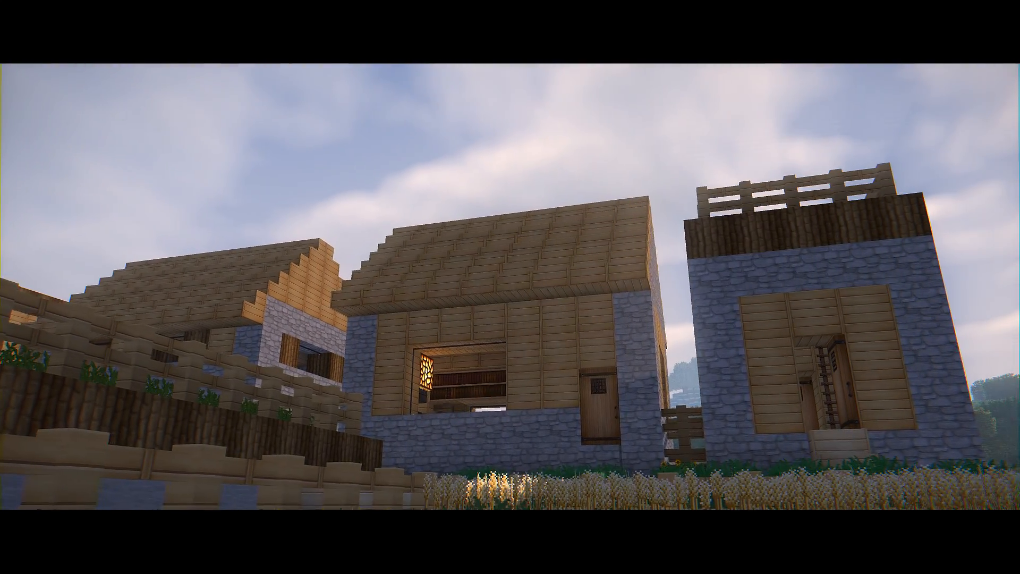
{"action": "mouse_move", "coordinate": [511, 287]}
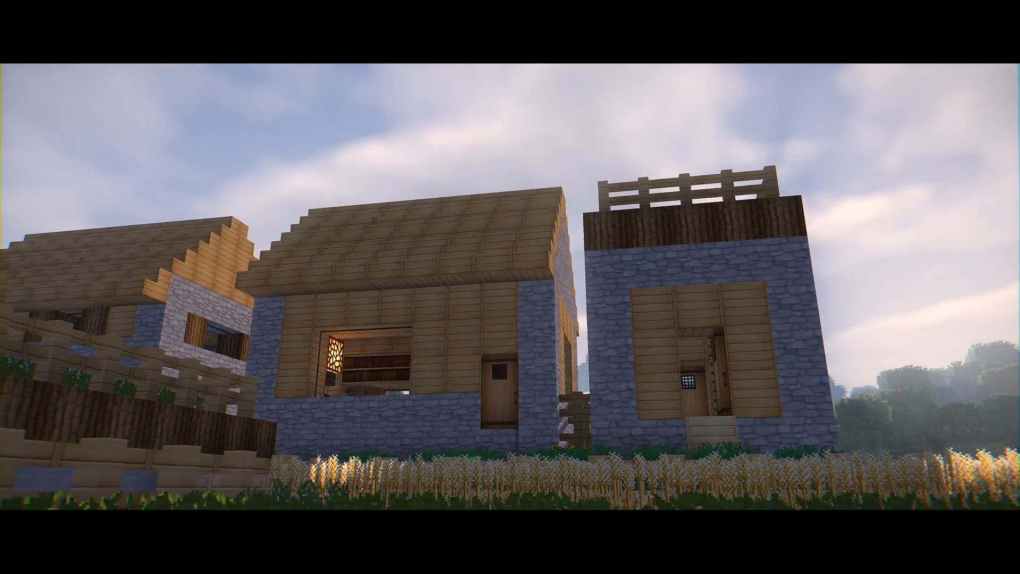
{"action": "mouse_move", "coordinate": [510, 287]}
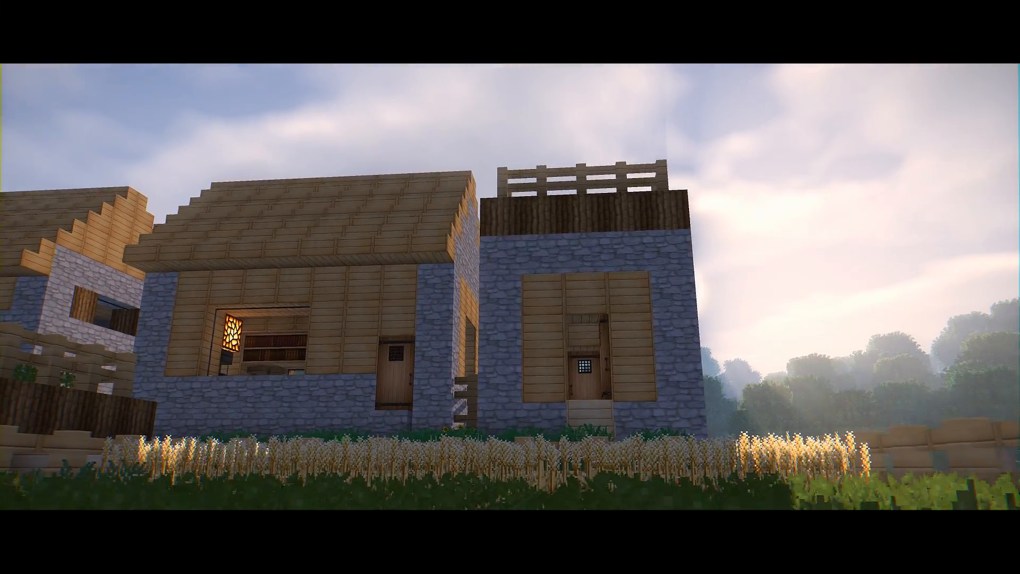
{"action": "mouse_move", "coordinate": [510, 287]}
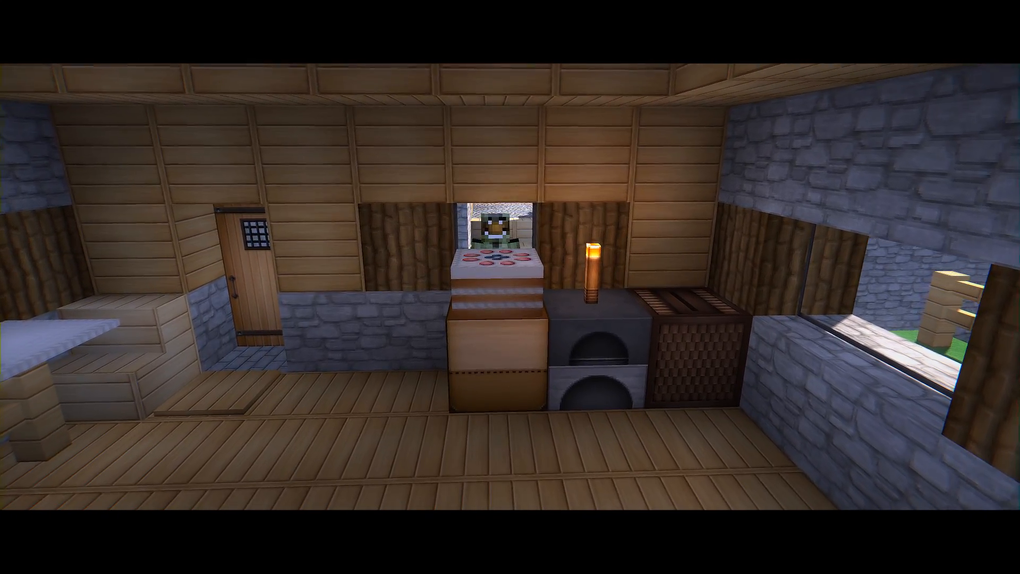
{"action": "mouse_move", "coordinate": [510, 287]}
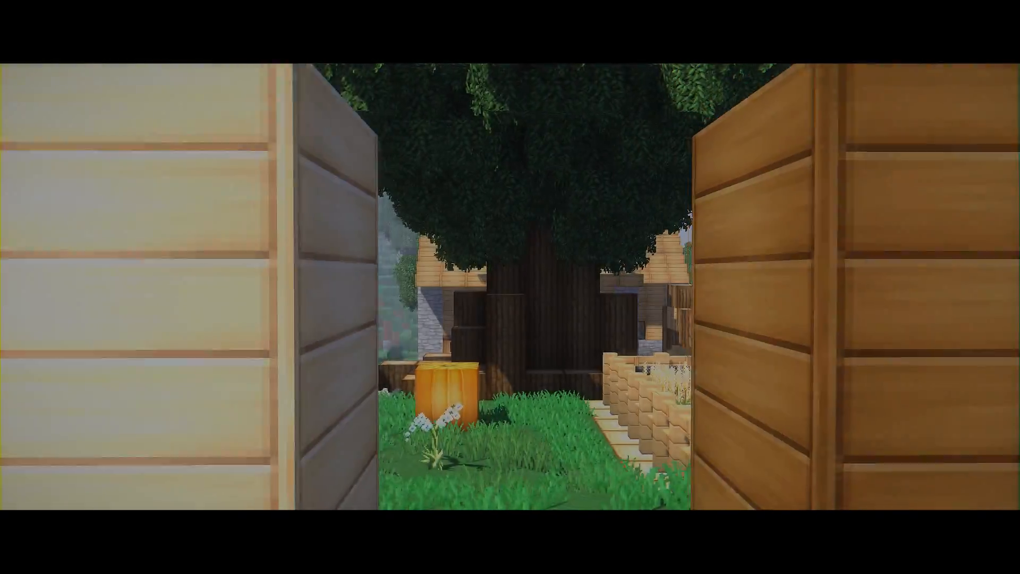
{"action": "mouse_move", "coordinate": [510, 286]}
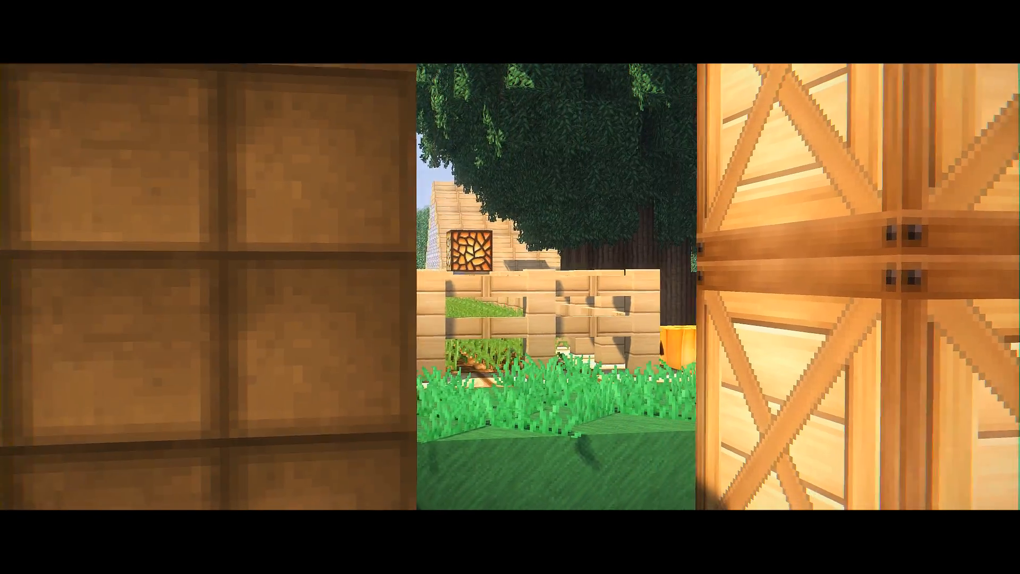